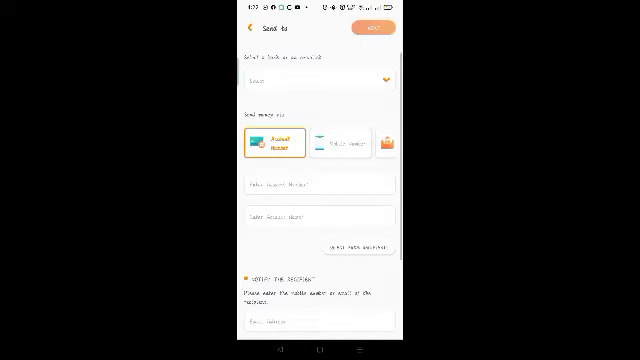
Choose GCash as the recipient bank from the Select Bank list.
{"action": "left_click", "coordinate": [316, 78]}
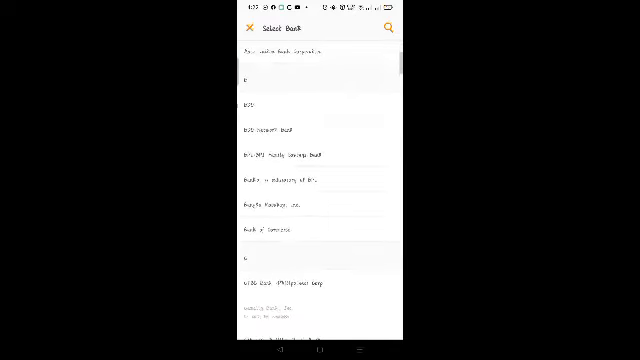
{"action": "scroll", "scroll_direction": "down", "scroll_amount": 3}
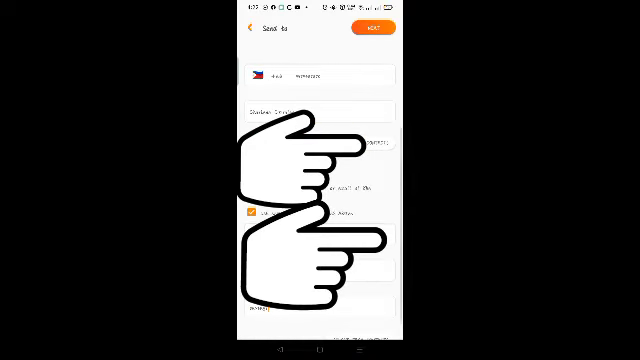
Proceed with the recipient details to the Transfer Details screen.
{"action": "left_click", "coordinate": [378, 28]}
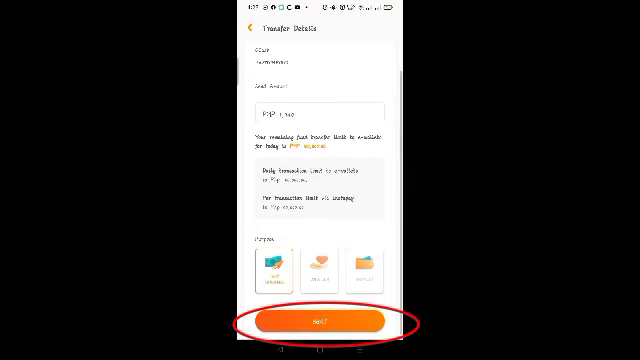
Review the transfer summary and submit the transfer.
{"action": "left_click", "coordinate": [320, 324]}
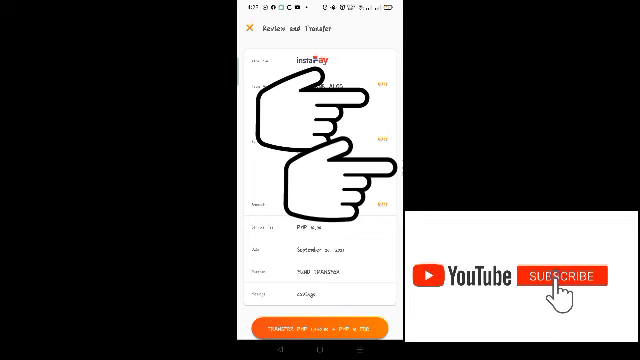
{"action": "left_click", "coordinate": [558, 280]}
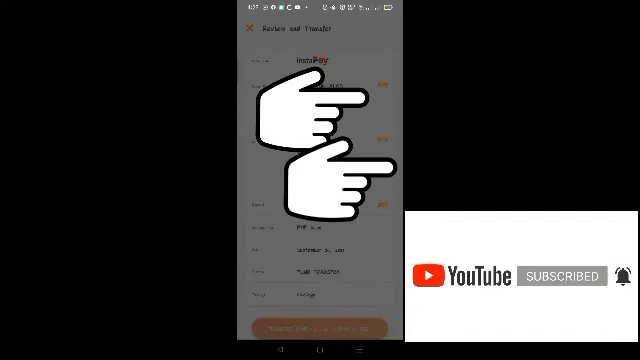
Enter the one-time password from the SMS on the OTP screen.
{"action": "left_click", "coordinate": [320, 328]}
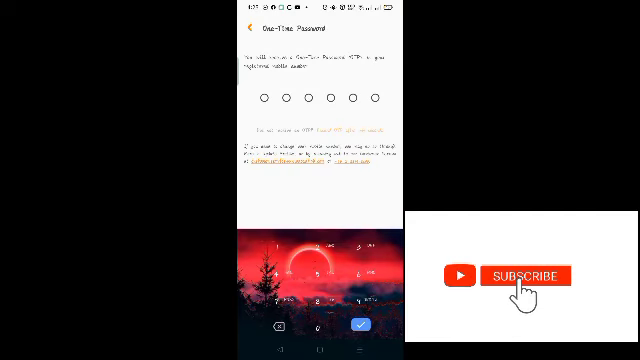
{"action": "left_click", "coordinate": [524, 276]}
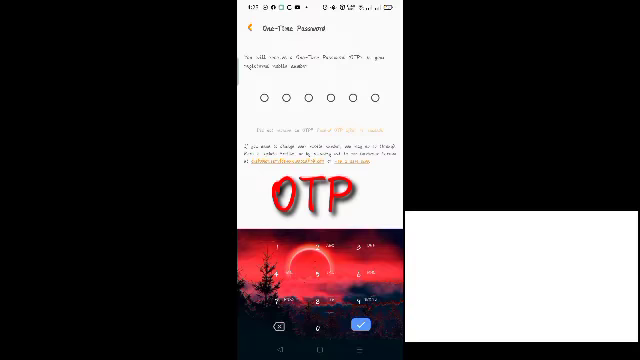
{"action": "scroll", "scroll_direction": "down", "scroll_amount": 3}
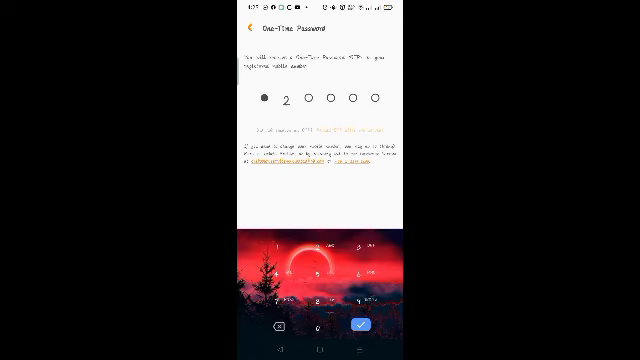
{"action": "left_click", "coordinate": [360, 324]}
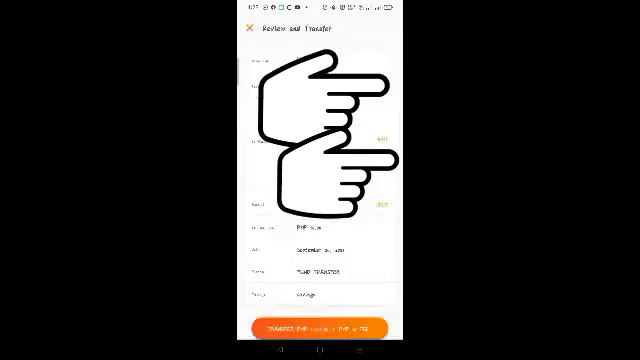
Confirm the transfer and scroll through the Transfer Successful receipt.
{"action": "left_click", "coordinate": [320, 328]}
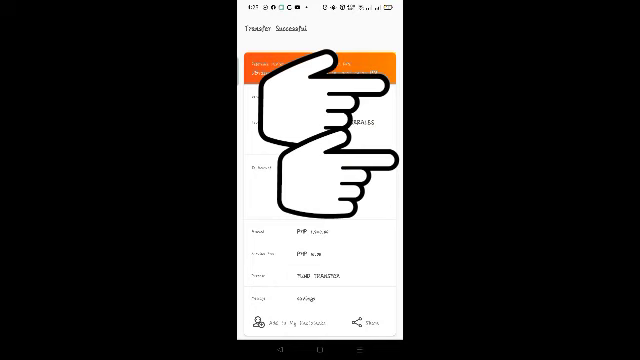
{"action": "scroll", "scroll_direction": "down", "scroll_amount": 3}
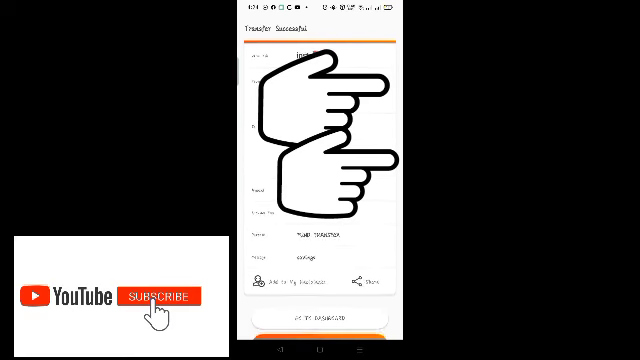
Pull down the notification shade to check the incoming transaction SMS.
{"action": "left_click", "coordinate": [164, 296]}
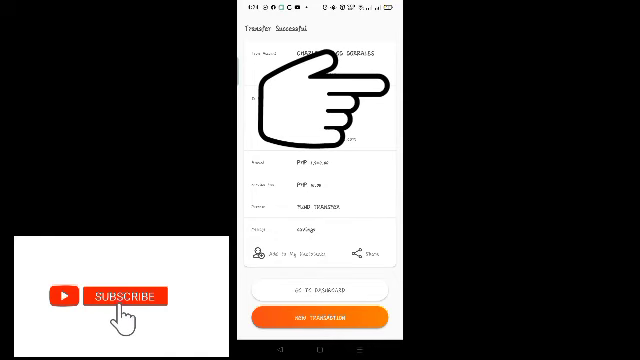
{"action": "left_click", "coordinate": [128, 296]}
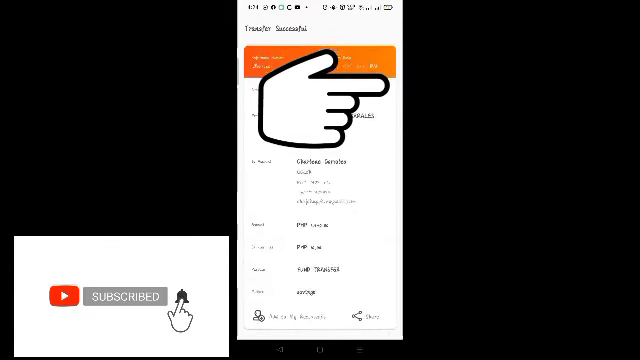
{"action": "scroll", "scroll_direction": "down", "scroll_amount": 3}
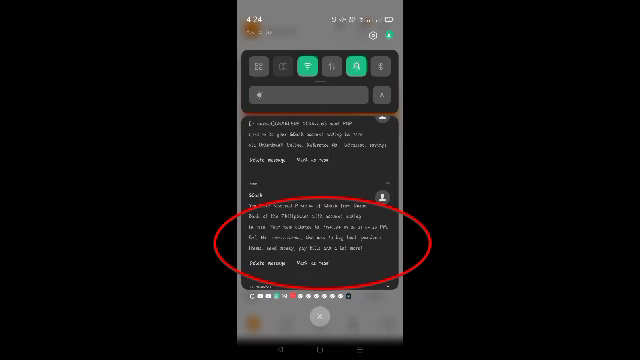
Launch GCash and view the 1.00 balance on its home screen.
{"action": "scroll", "scroll_direction": "down", "scroll_amount": 3}
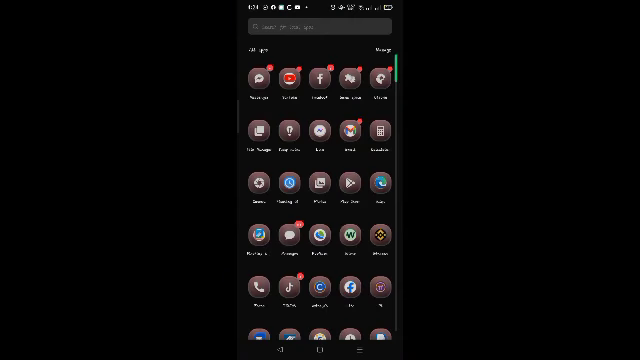
{"action": "scroll", "scroll_direction": "down", "scroll_amount": 3}
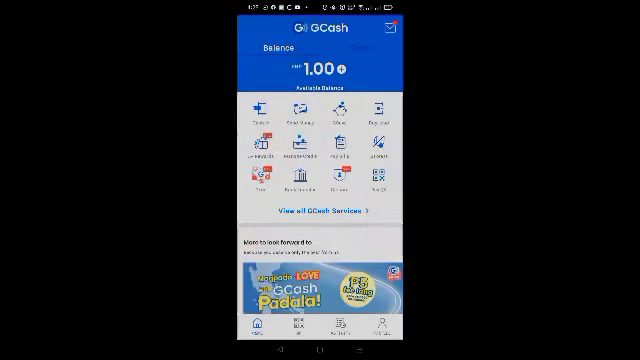
{"action": "scroll", "scroll_direction": "down", "scroll_amount": 3}
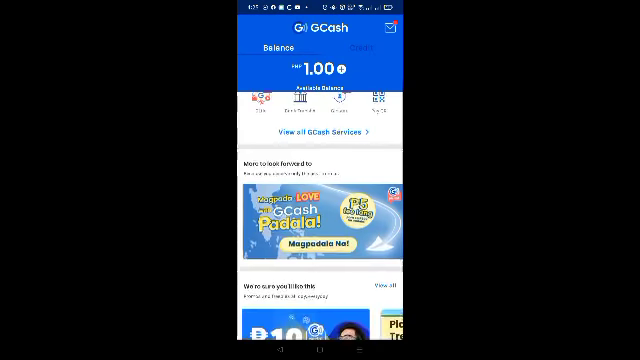